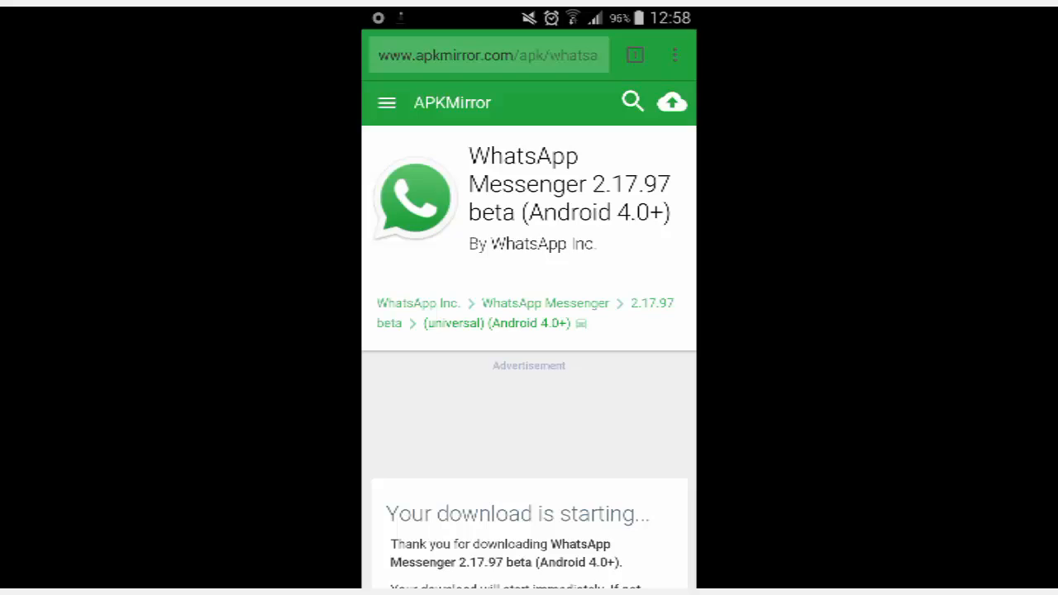
- Scroll the browser page, then return to the home screen to reach Downloads
{"action": "scroll", "scroll_direction": "down", "scroll_amount": 3}
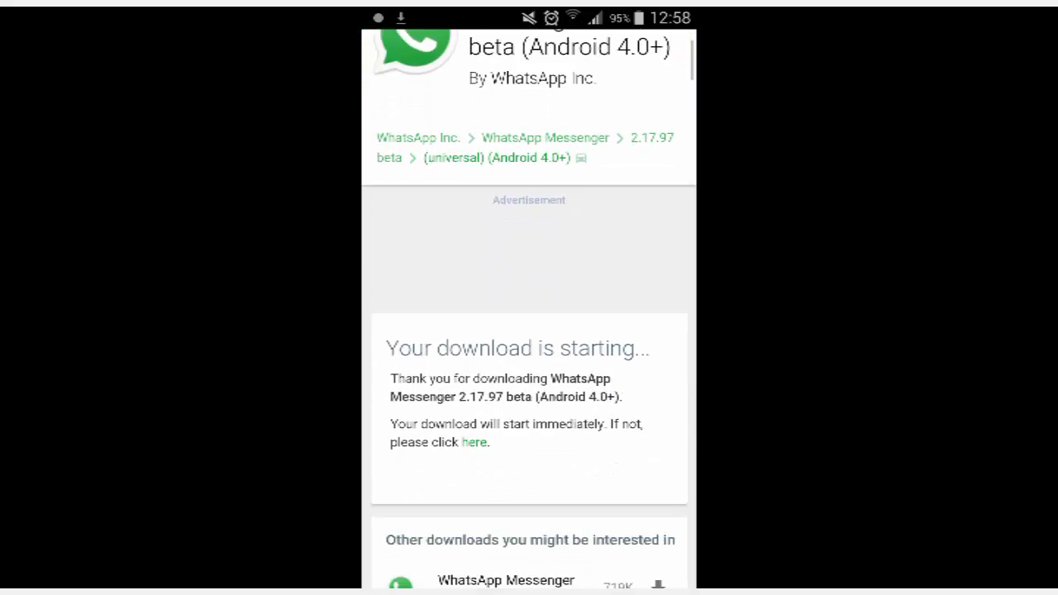
{"action": "scroll", "scroll_direction": "down", "scroll_amount": 3}
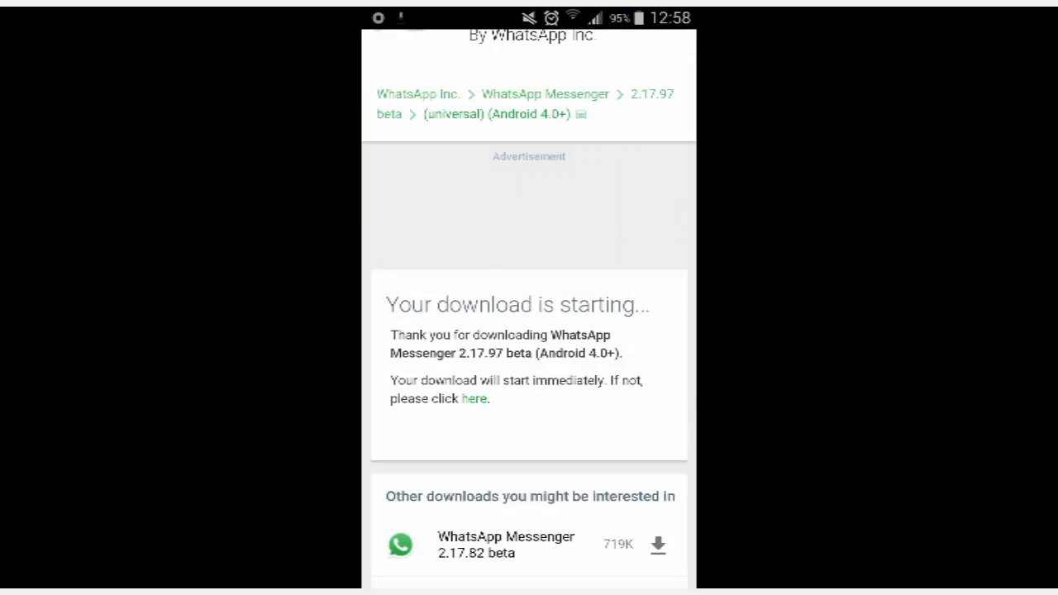
{"action": "key", "text": "Home"}
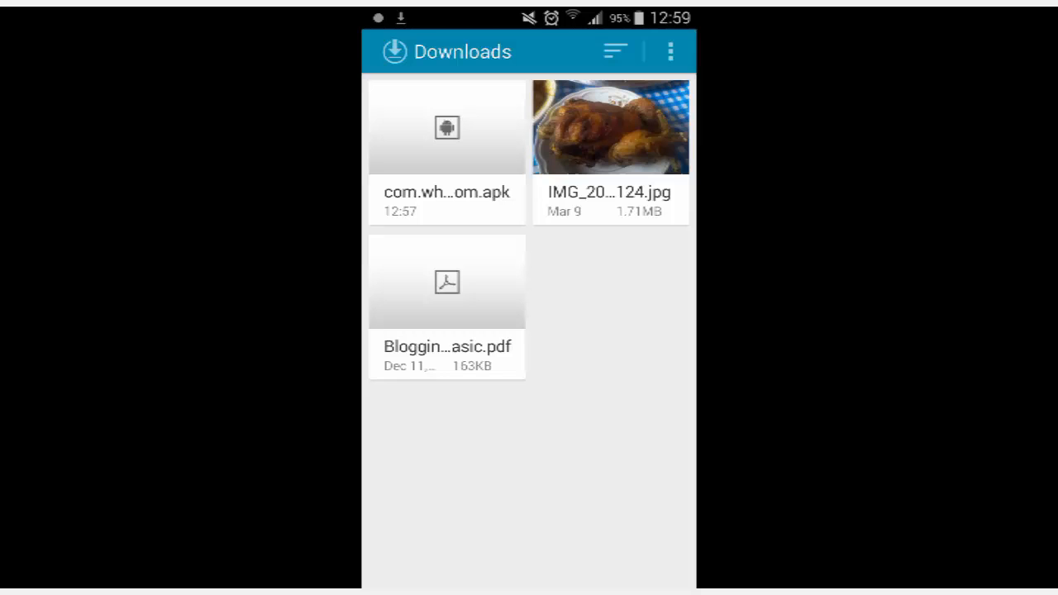
- Select the com.wh…om.apk download and delete it with the trash icon
{"action": "left_click_drag", "start_coordinate": [529, 18], "coordinate": [529, 248]}
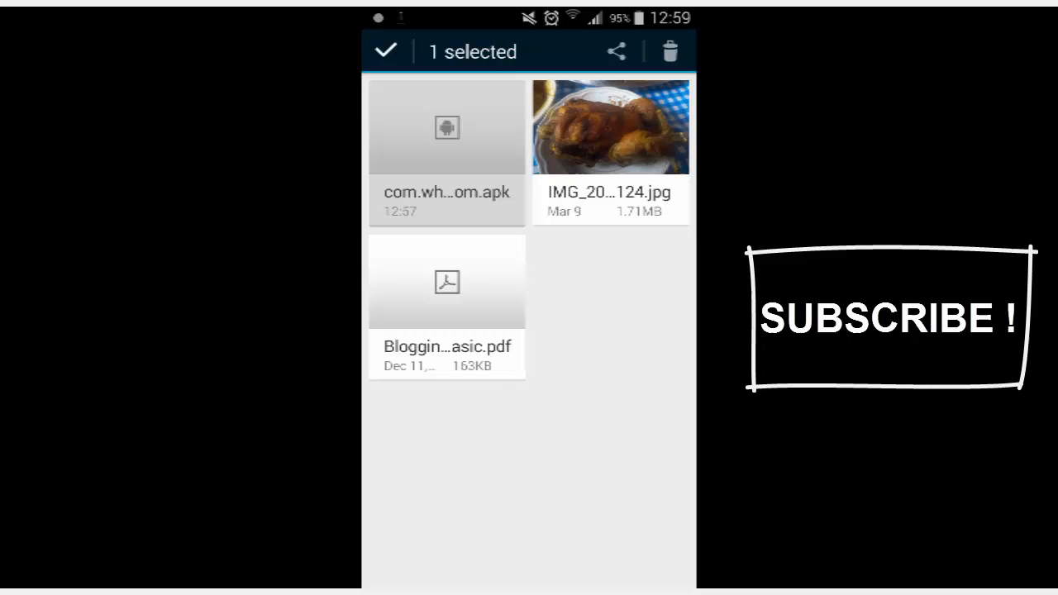
{"action": "left_click", "coordinate": [669, 51]}
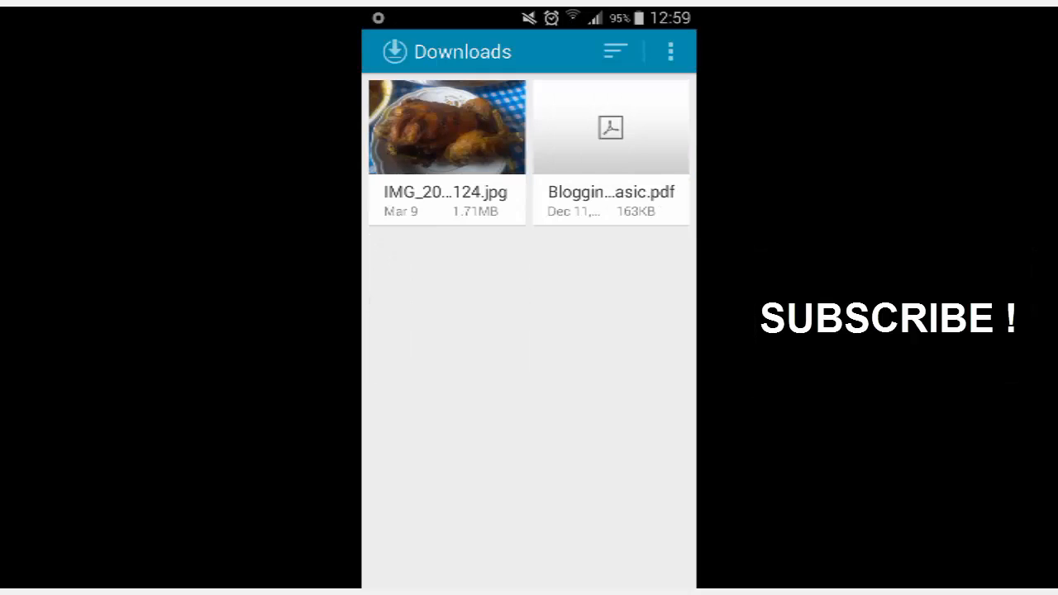